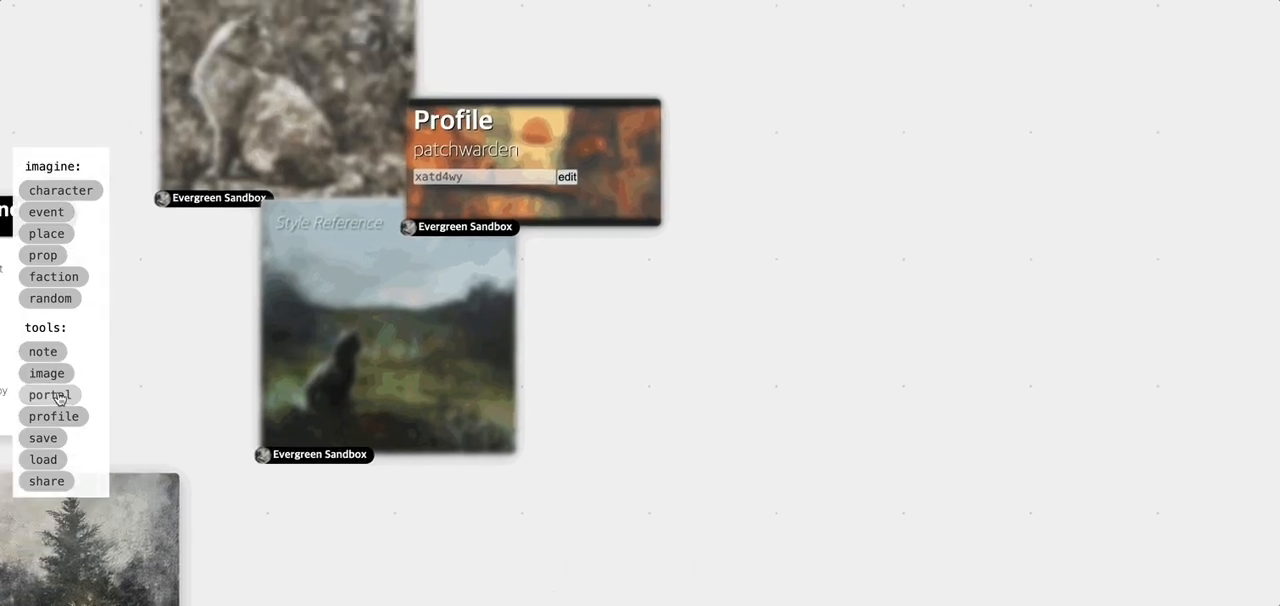
Step: Start a brand-new linked world through the portal tool's Link option
{"action": "left_click", "coordinate": [50, 394]}
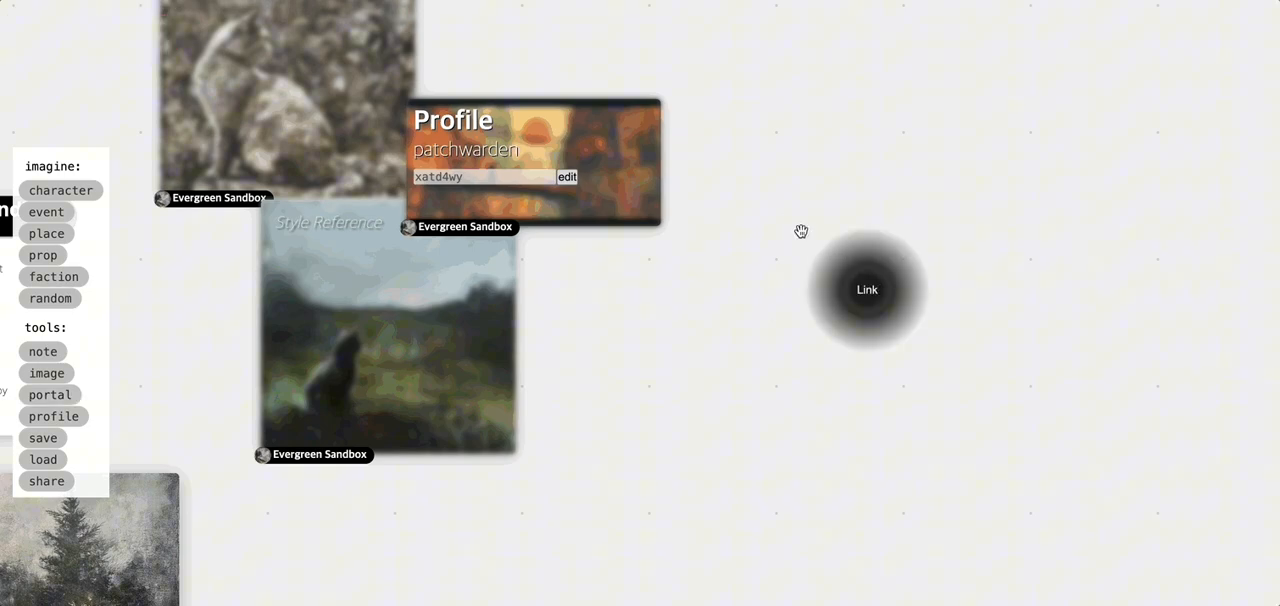
{"action": "left_click", "coordinate": [866, 288]}
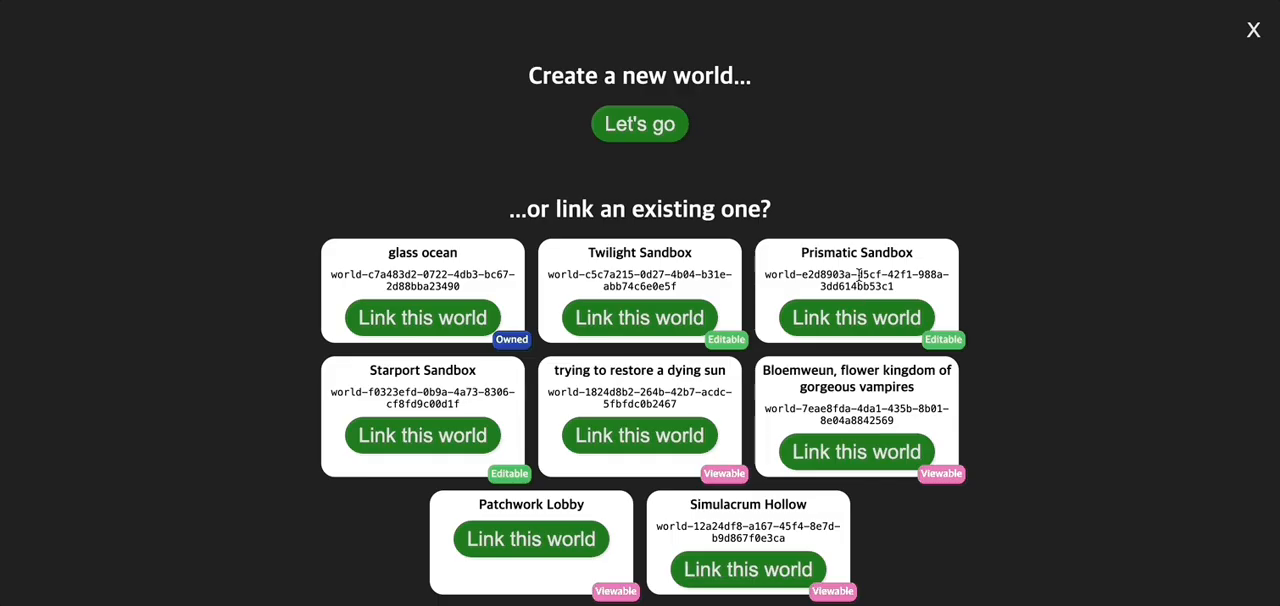
{"action": "left_click", "coordinate": [640, 124]}
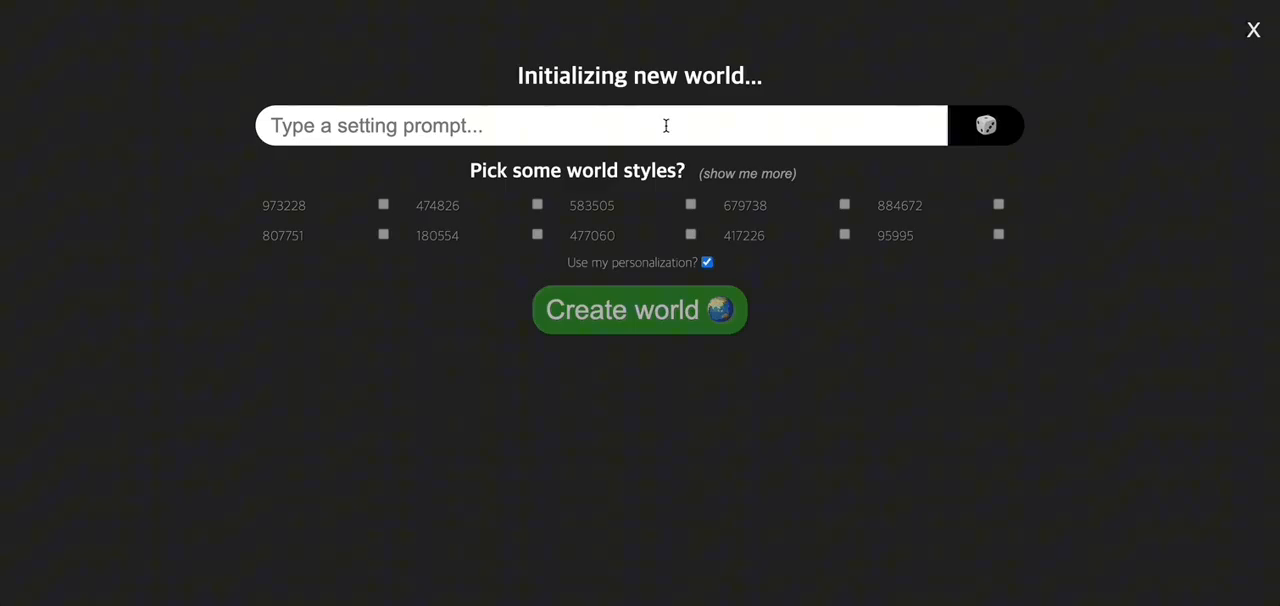
Step: Generate the world from the setting prompt 'A world full of cats'
{"action": "left_click", "coordinate": [600, 124]}
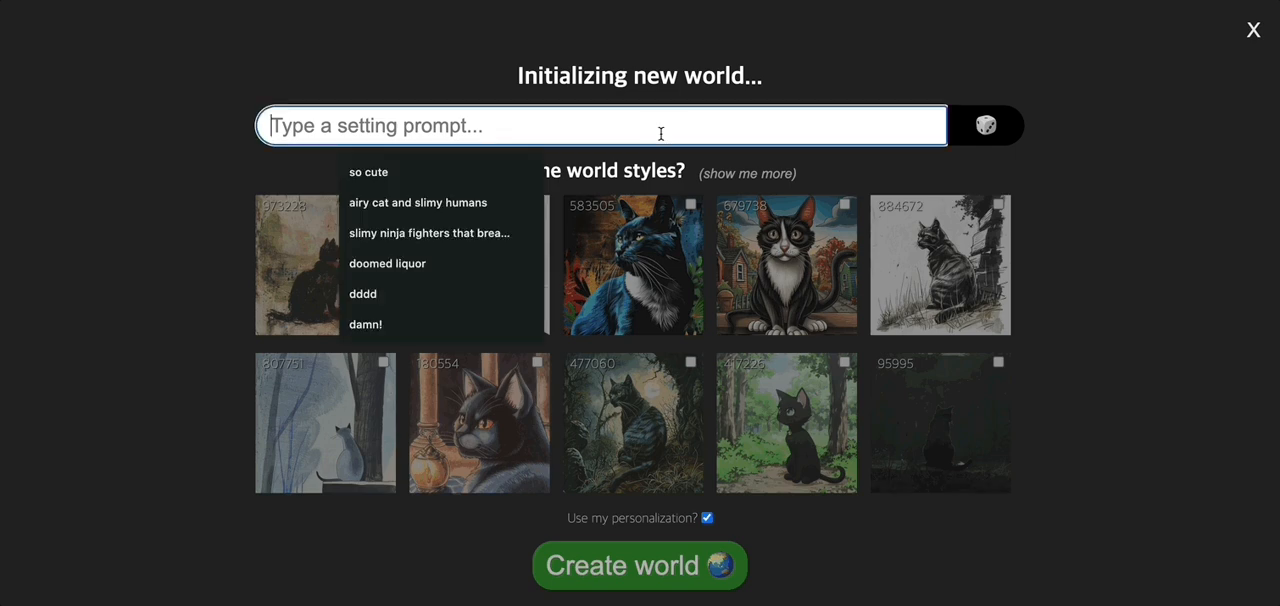
{"action": "type", "text": "A world"}
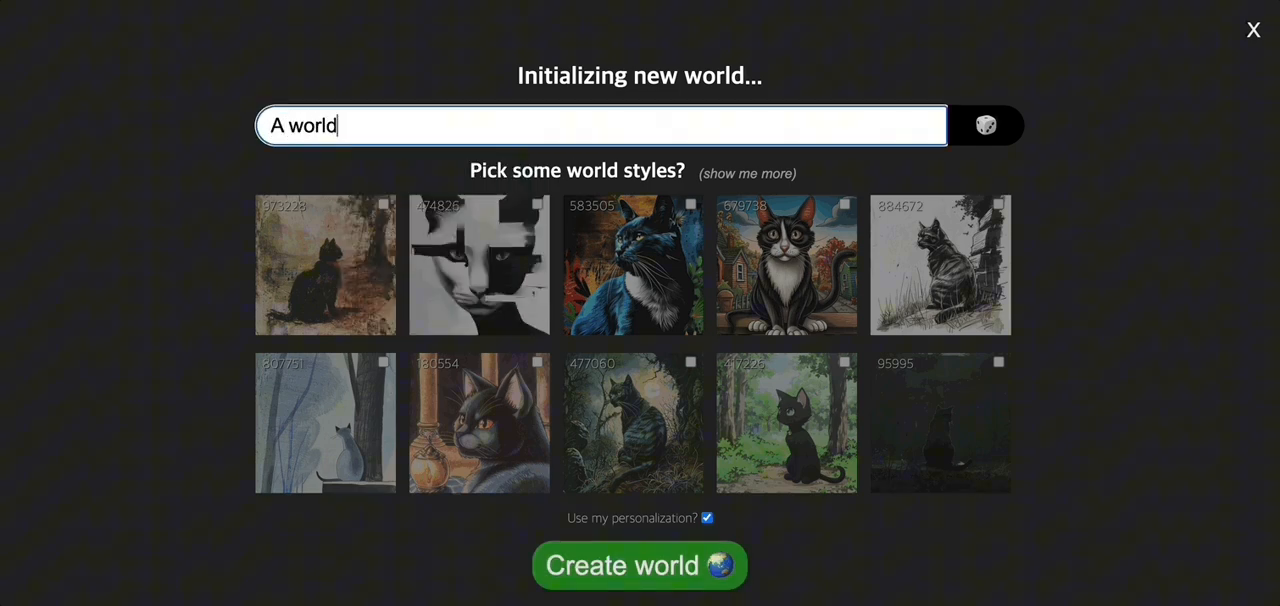
{"action": "type", "text": "full of cat"}
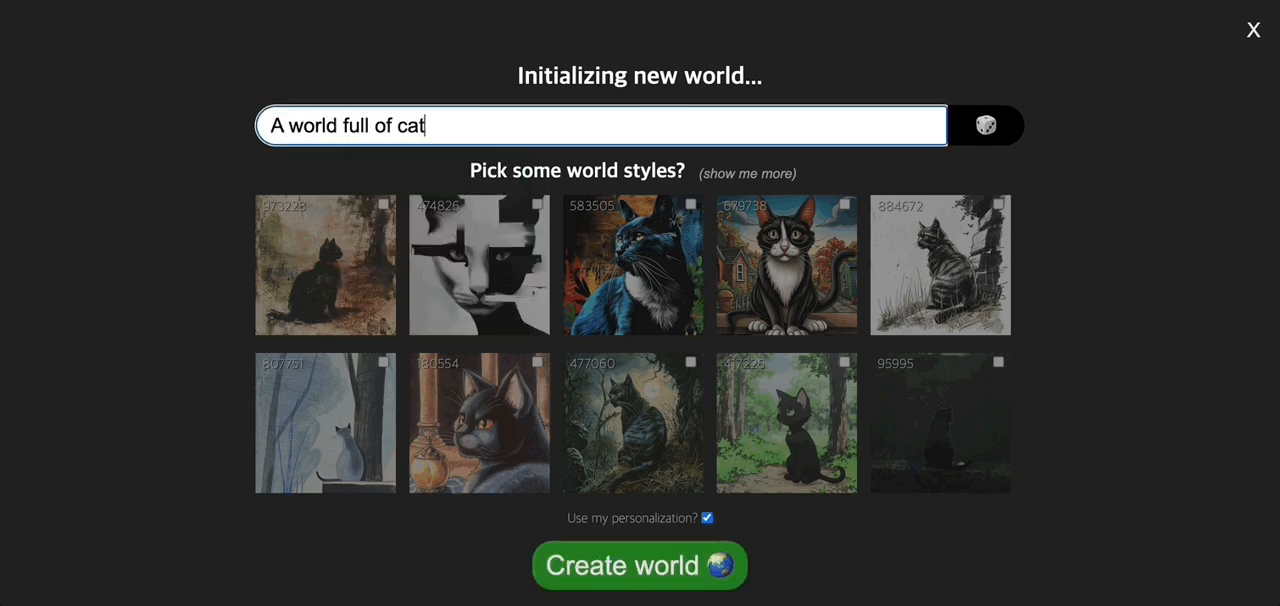
{"action": "type", "text": "s"}
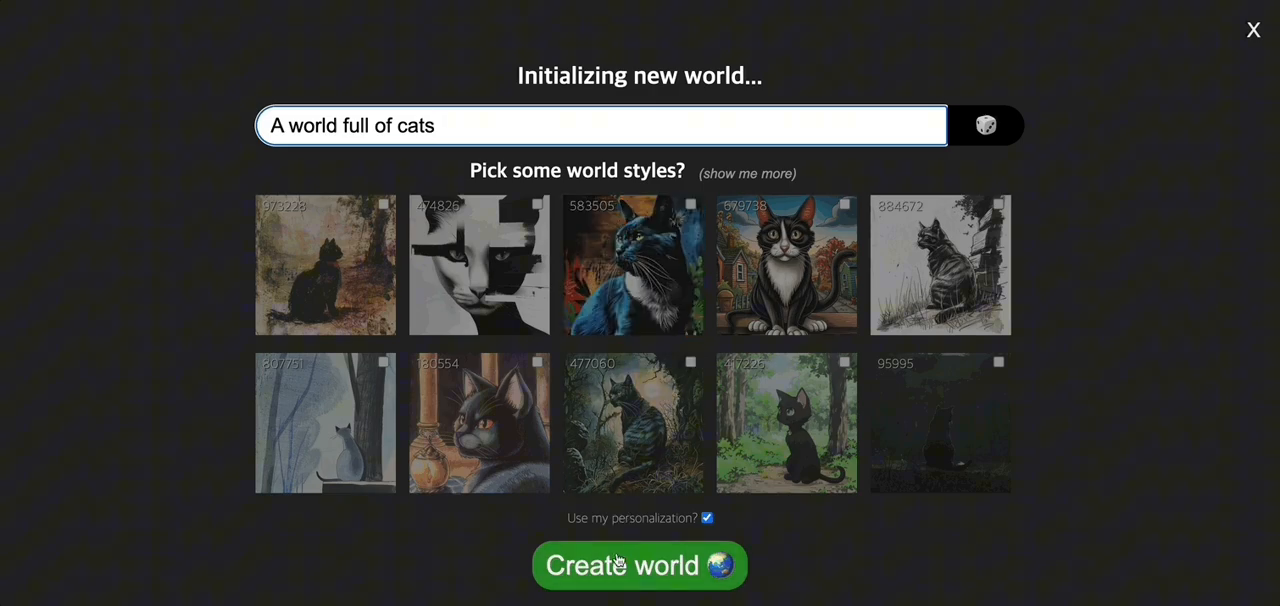
{"action": "left_click", "coordinate": [620, 564]}
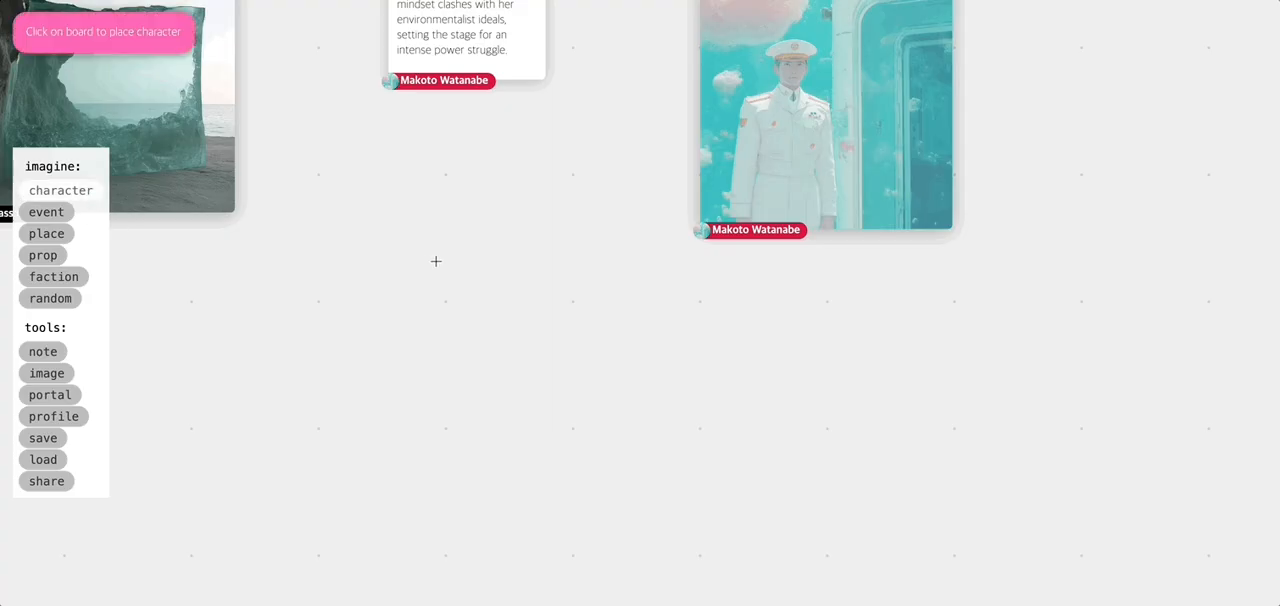
Step: Place a generated character, Sakura Miyazaki, and extend her note with a fatal secret of Yuki
{"action": "left_click", "coordinate": [436, 260]}
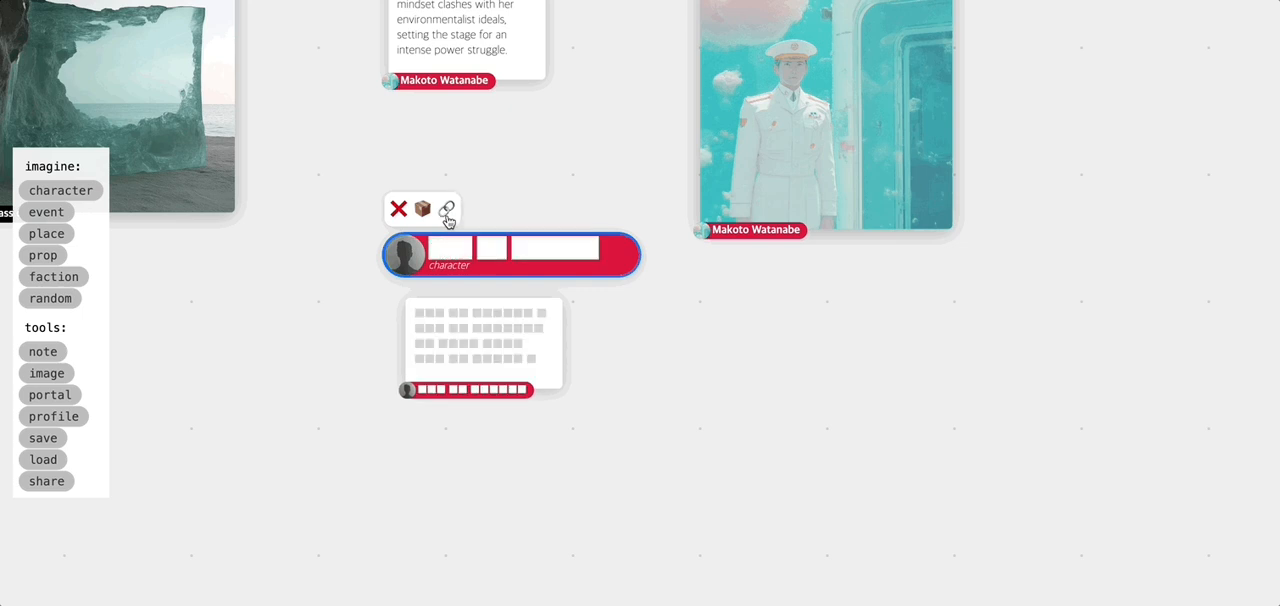
{"action": "left_click", "coordinate": [448, 208]}
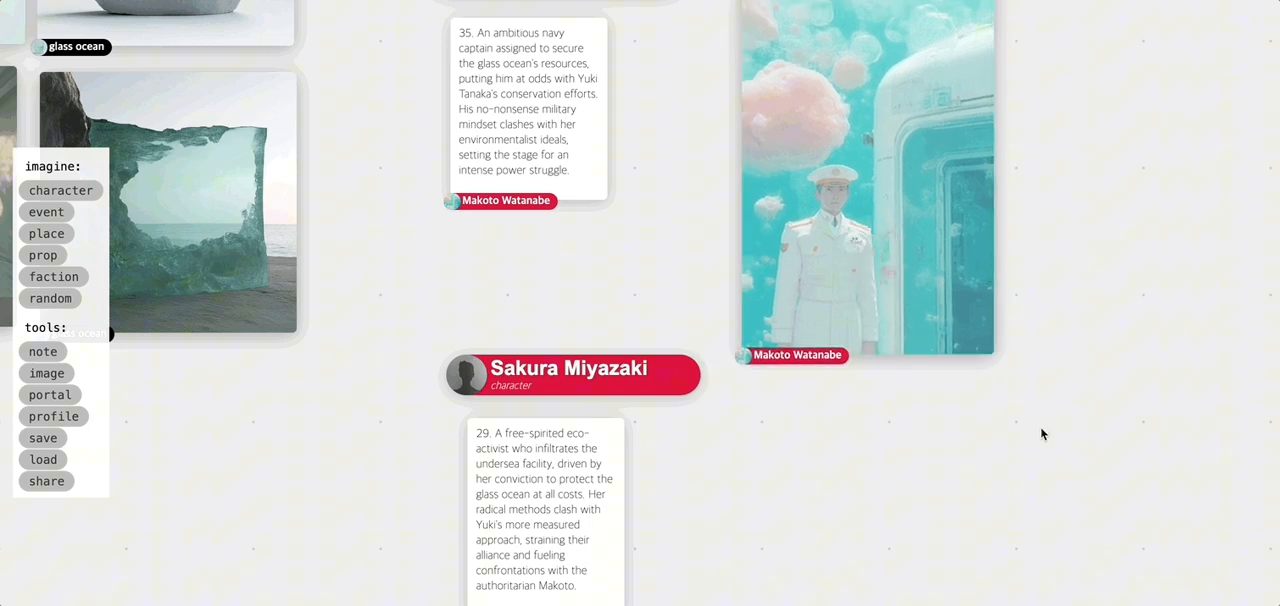
{"action": "left_click", "coordinate": [570, 376]}
{"action": "type", "text": " Sakura"}
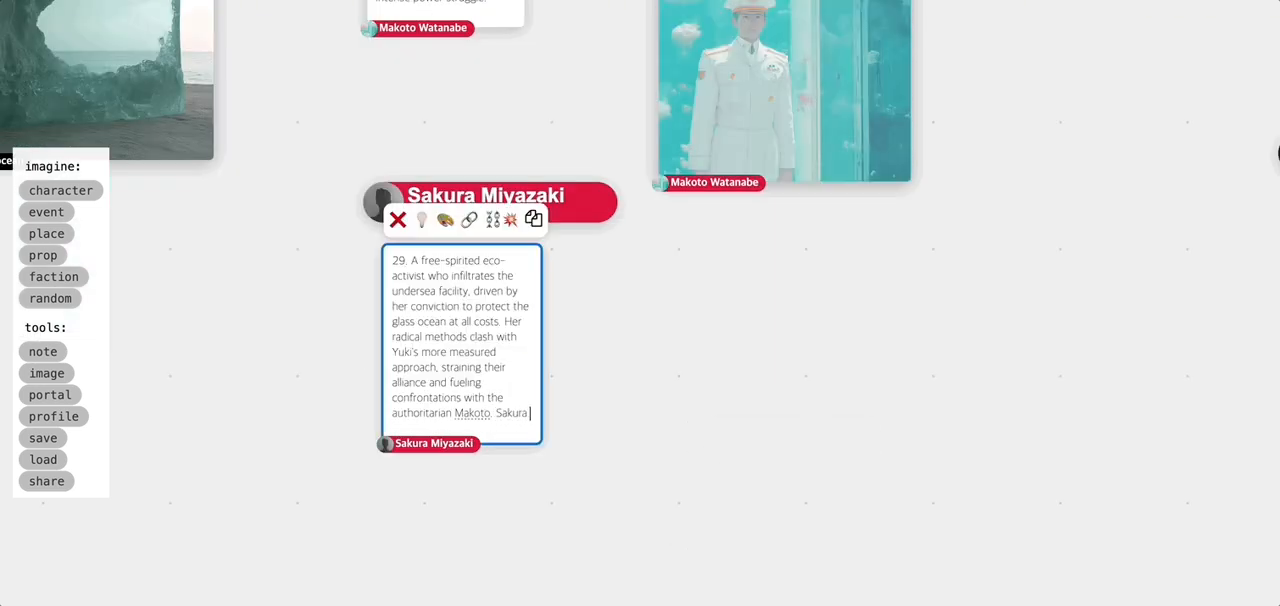
{"action": "type", "text": "has some fatal secret of Yuki."}
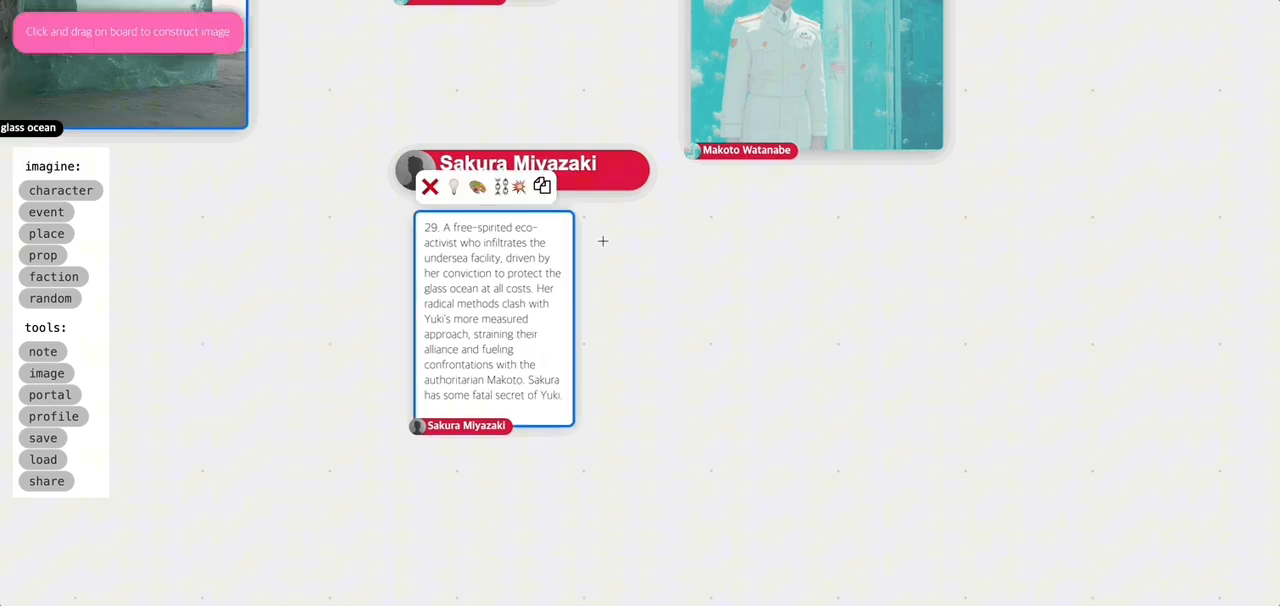
Step: Drag out an image scrap that generates the Celestial Depths Shard glowing-crystal prop with notes
{"action": "left_click_drag", "start_coordinate": [604, 242], "coordinate": [892, 532]}
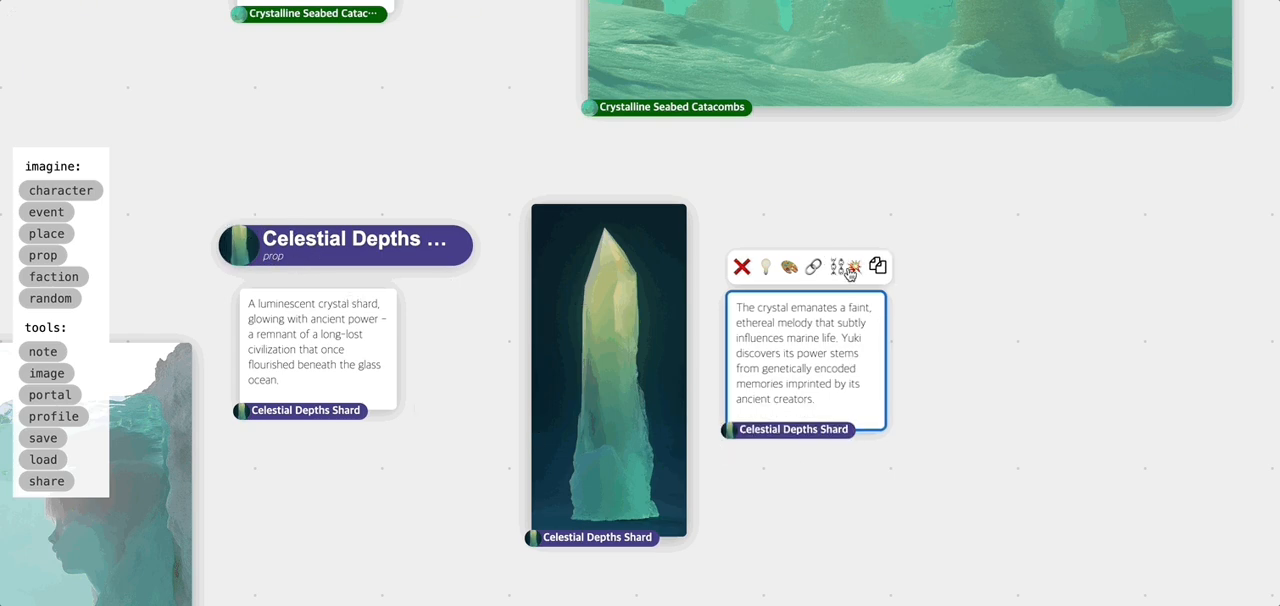
{"action": "left_click", "coordinate": [848, 266]}
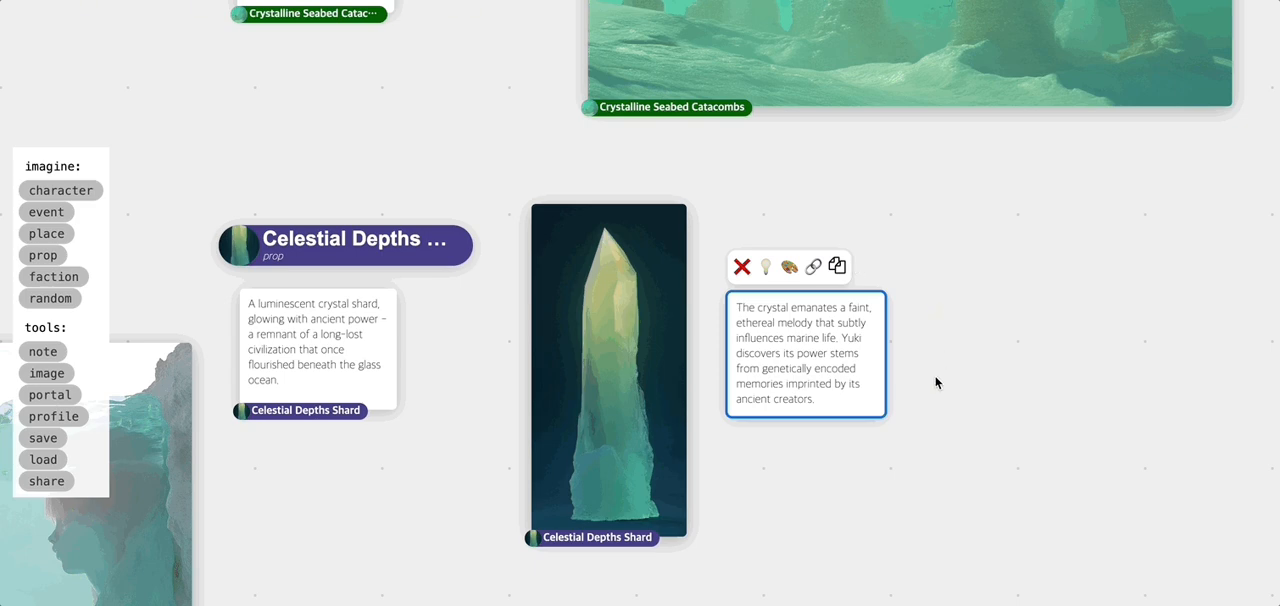